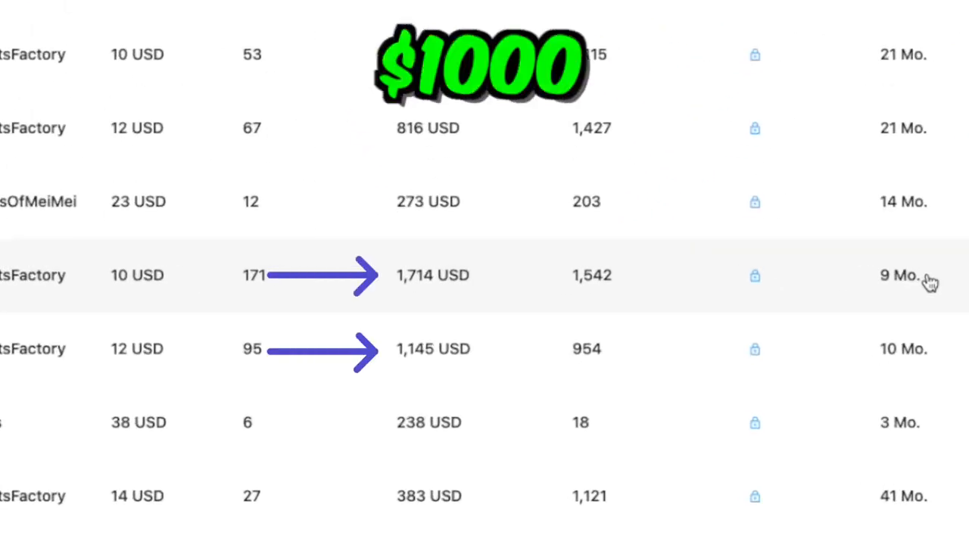
Search EverBee keyword research for 'baby wall art' to see volume and competition
{"action": "scroll", "scroll_direction": "down", "scroll_amount": 3}
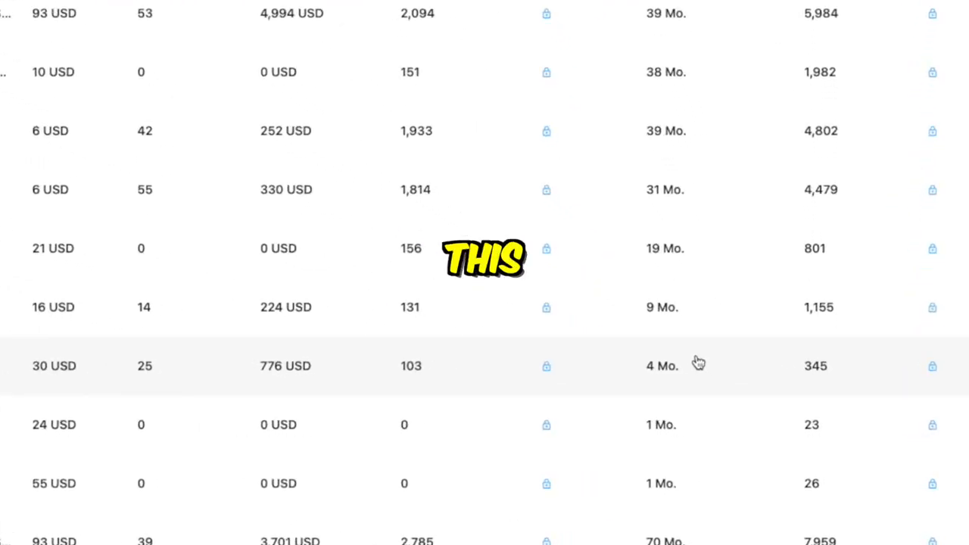
{"action": "scroll", "scroll_direction": "up", "scroll_amount": 3}
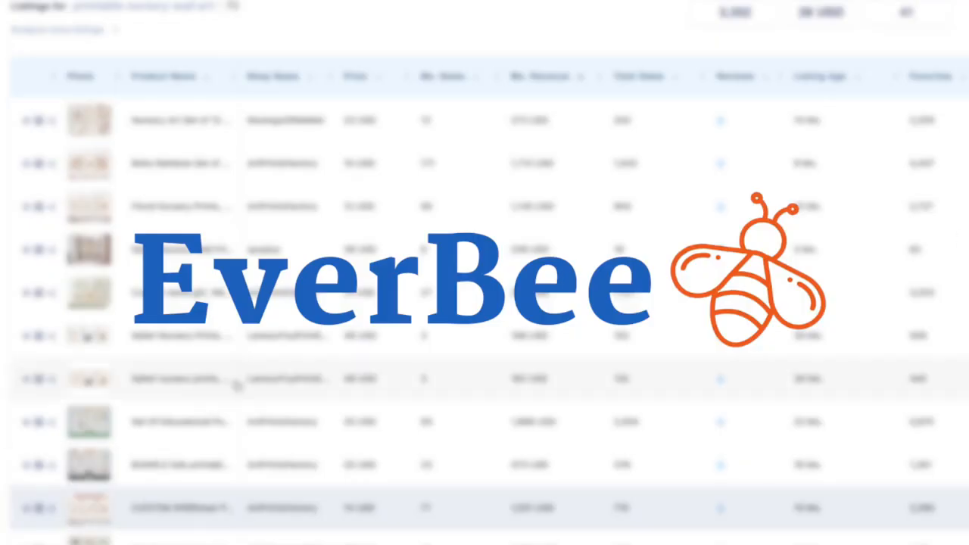
{"action": "scroll", "scroll_direction": "down", "scroll_amount": 3}
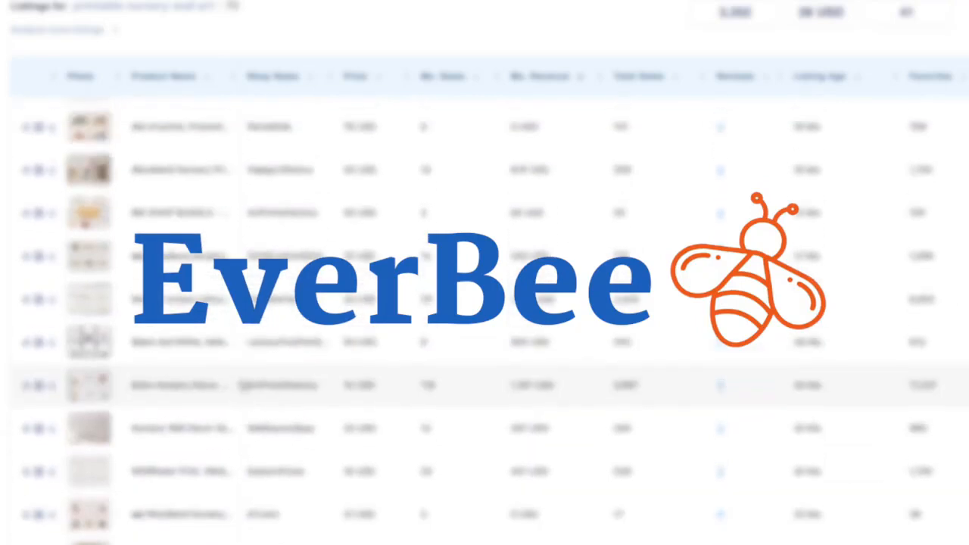
{"action": "scroll", "scroll_direction": "up", "scroll_amount": 3}
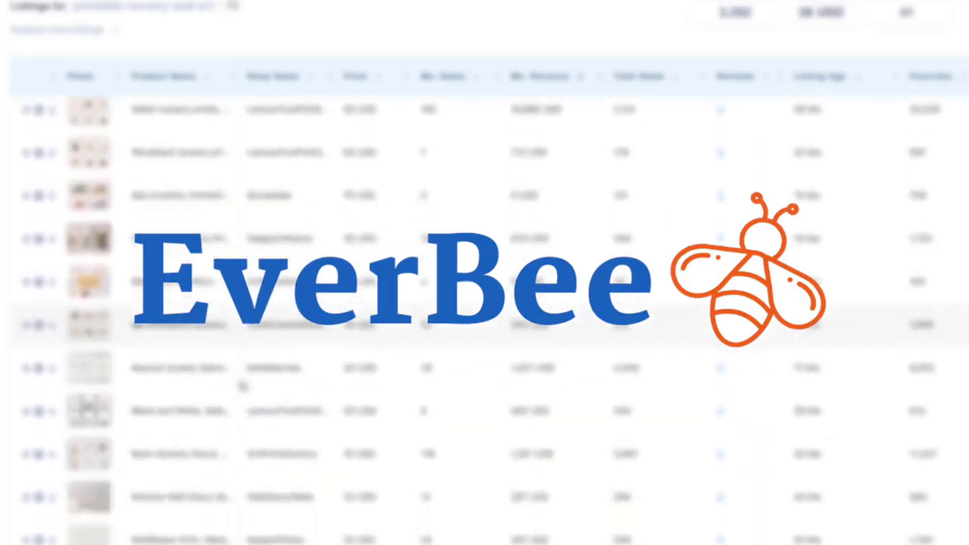
{"action": "scroll", "scroll_direction": "up", "scroll_amount": 3}
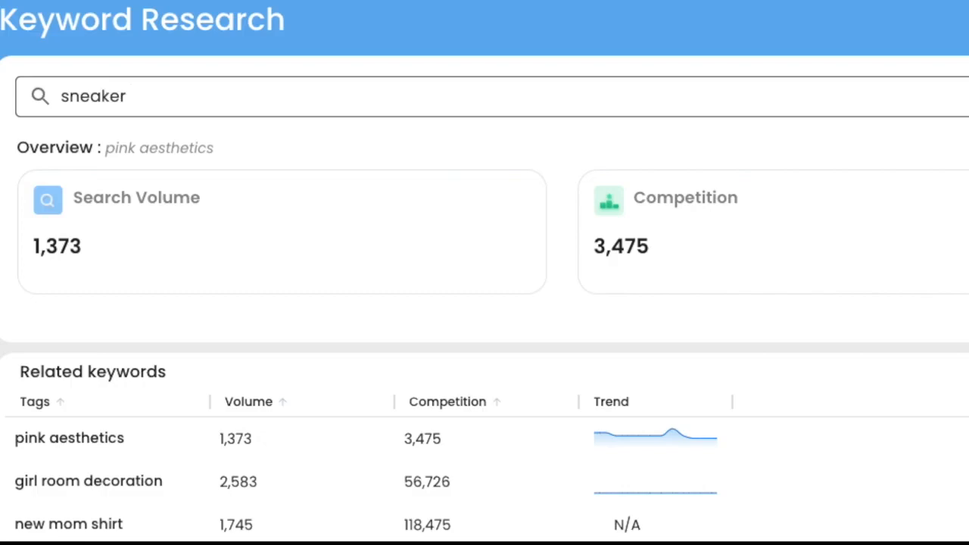
{"action": "type", "text": "baby wall art"}
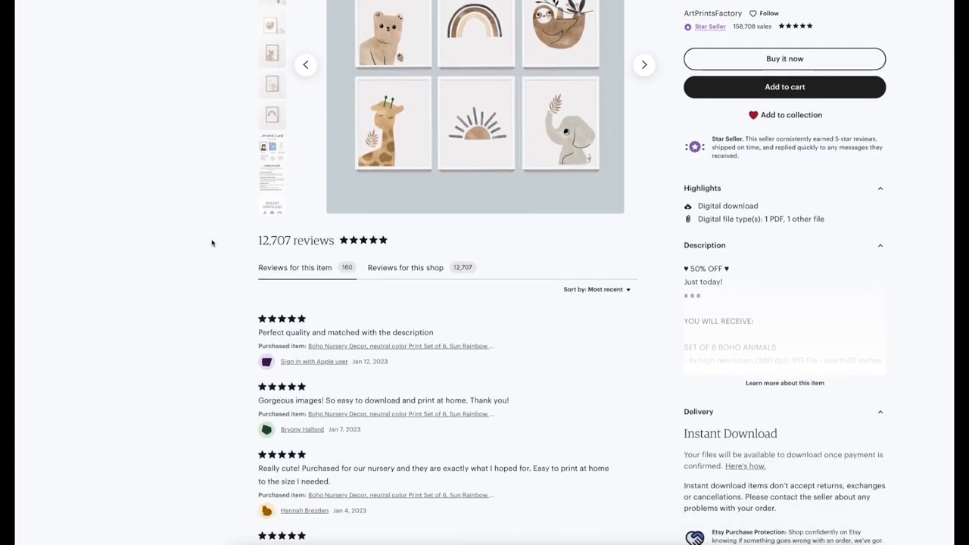
Scroll through the nursery print listing reviews and the Etsy nursery print results
{"action": "scroll", "scroll_direction": "down", "scroll_amount": 3}
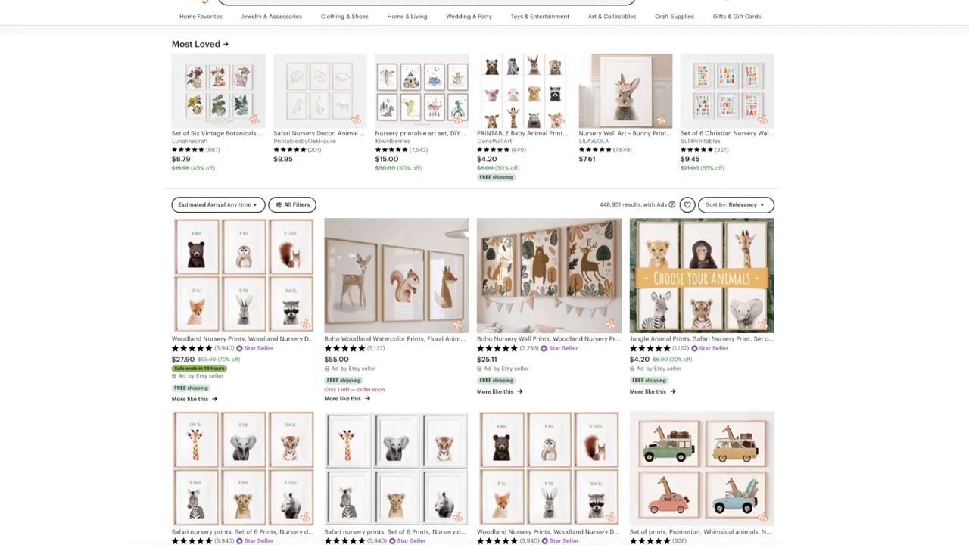
{"action": "scroll", "scroll_direction": "down", "scroll_amount": 3}
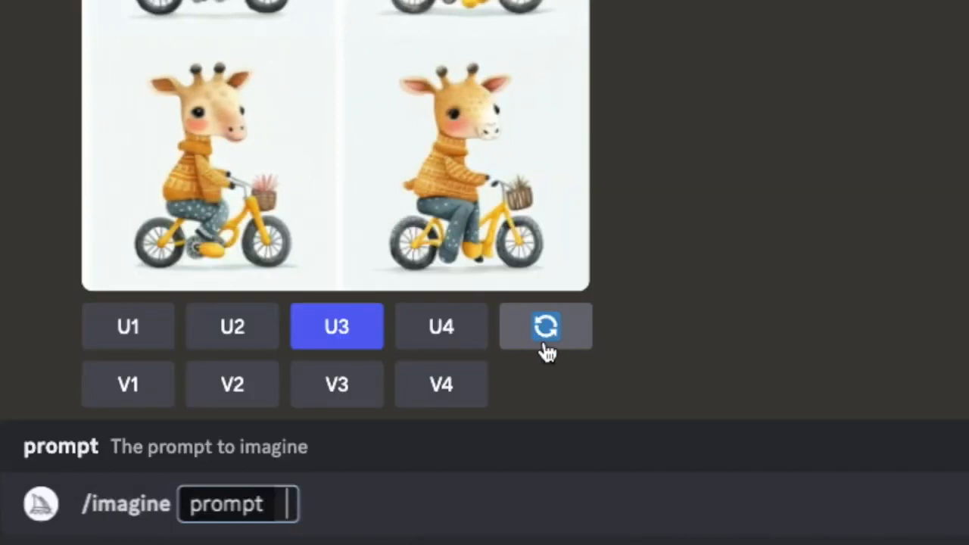
{"action": "mouse_move", "coordinate": [635, 322]}
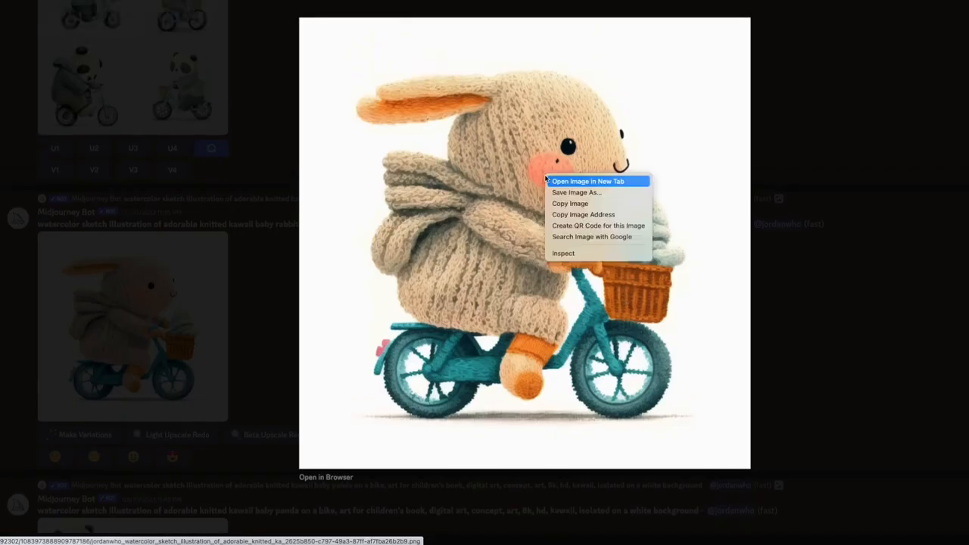
Save the upscaled knitted bunny image as 'baby bunny' in Nursery Photos
{"action": "left_click", "coordinate": [576, 192]}
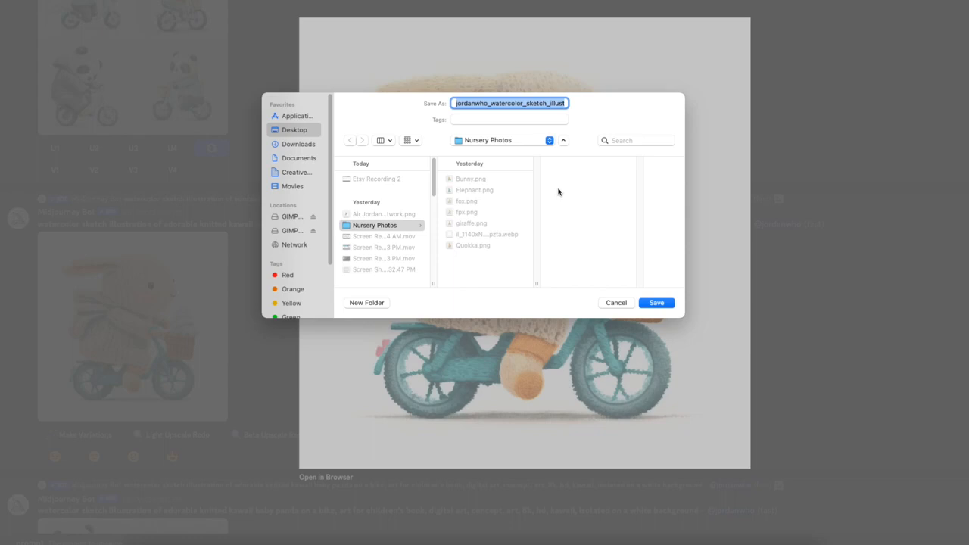
{"action": "type", "text": "baby bunny"}
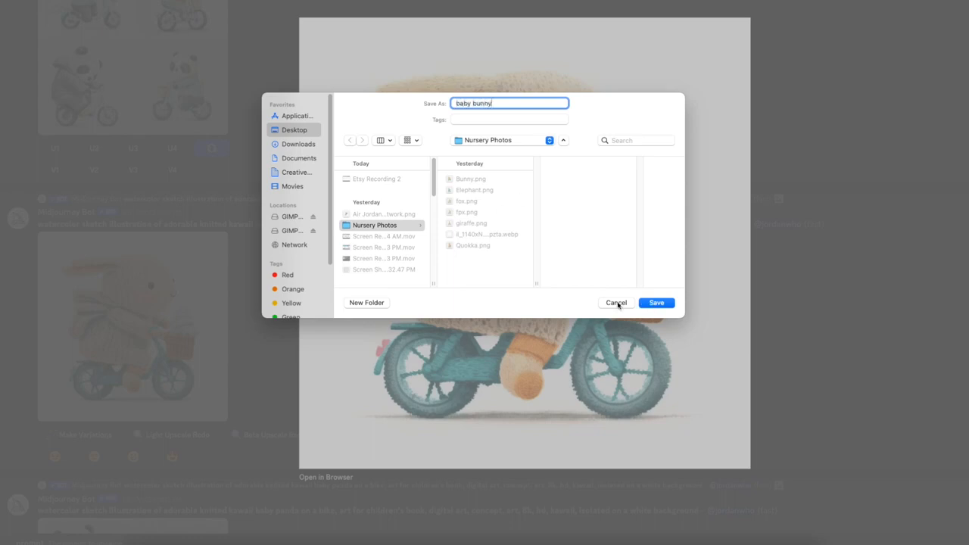
{"action": "left_click", "coordinate": [656, 302]}
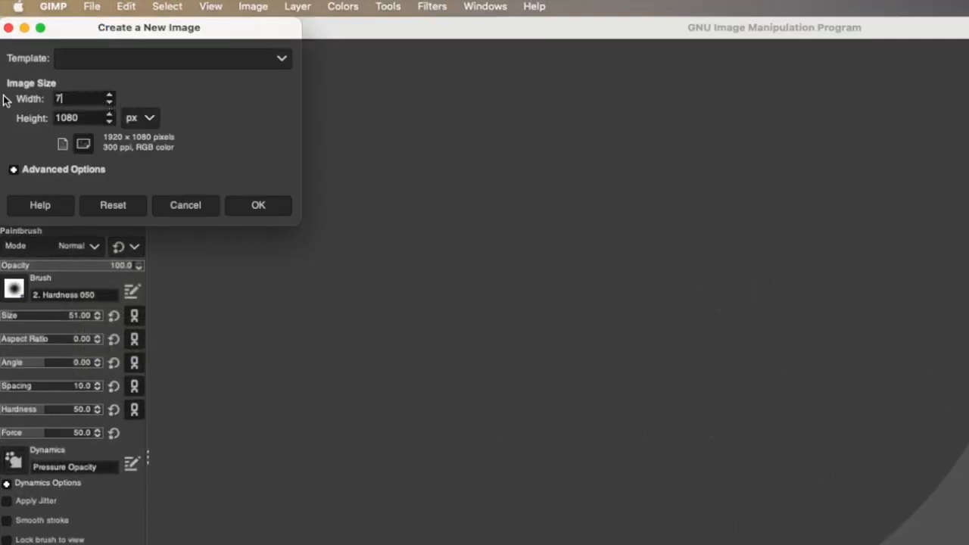
Create a 7201 × 10800 px canvas, then start another new image
{"action": "type", "text": "201"}
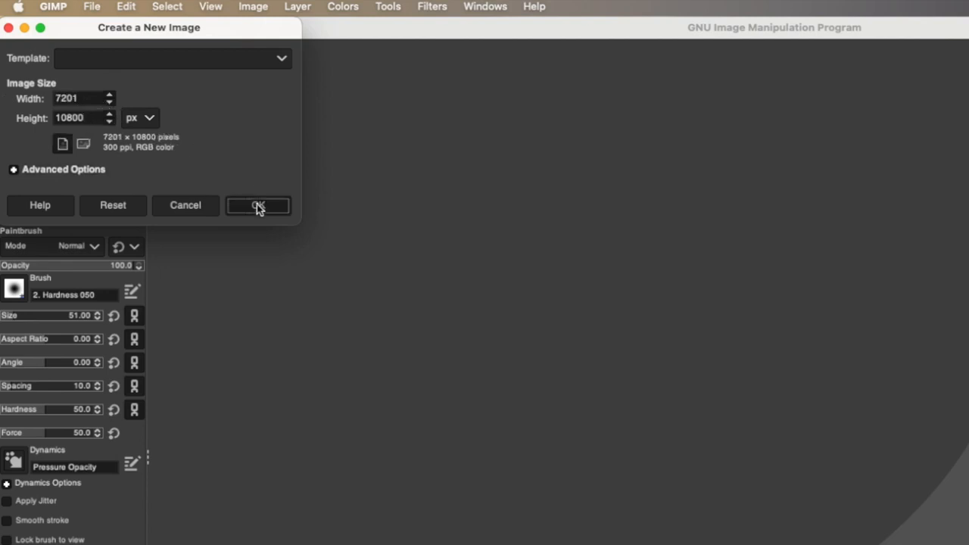
{"action": "left_click", "coordinate": [259, 205]}
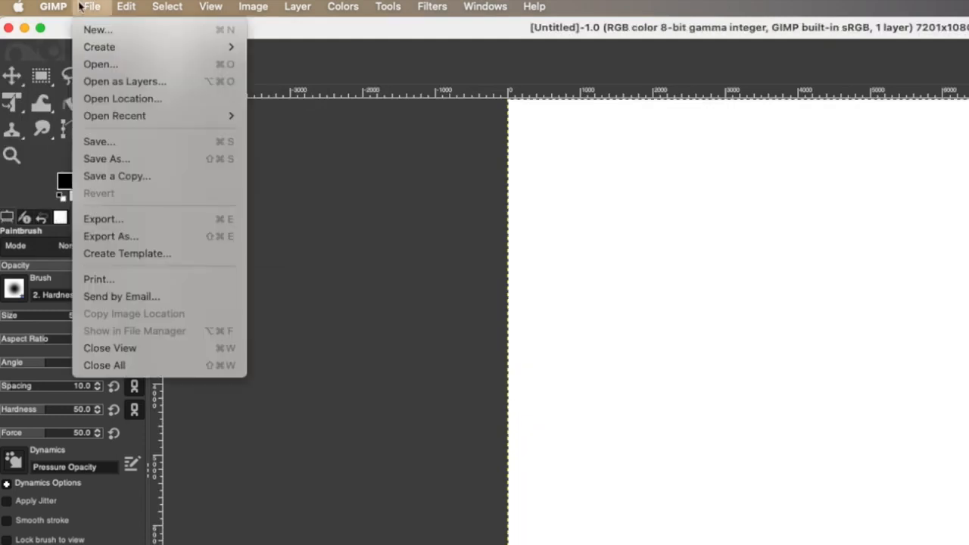
{"action": "left_click", "coordinate": [127, 253]}
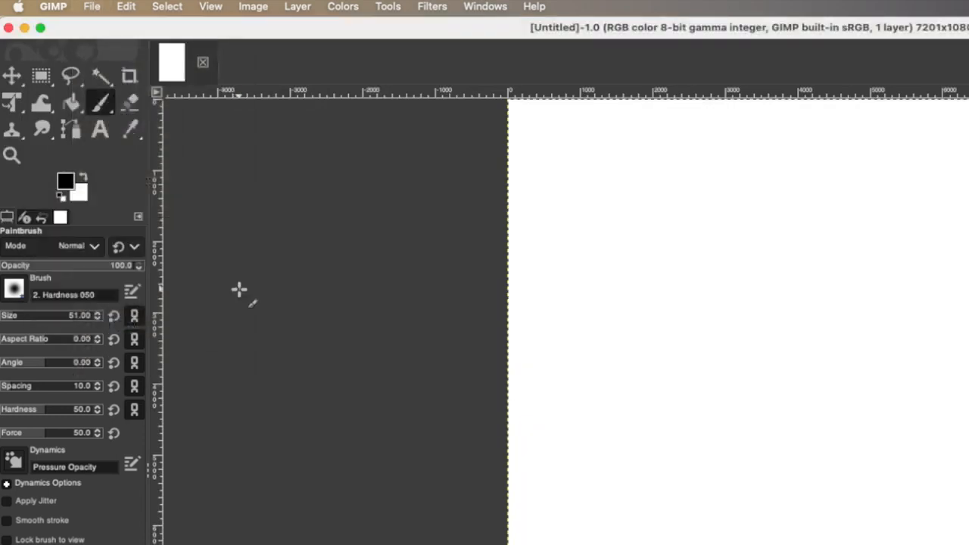
{"action": "left_click", "coordinate": [92, 6]}
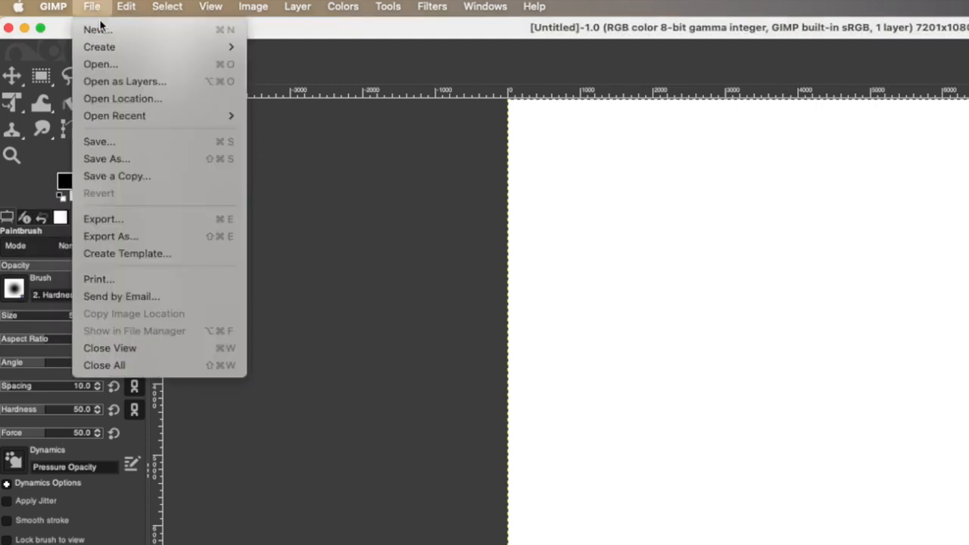
{"action": "left_click", "coordinate": [97, 30]}
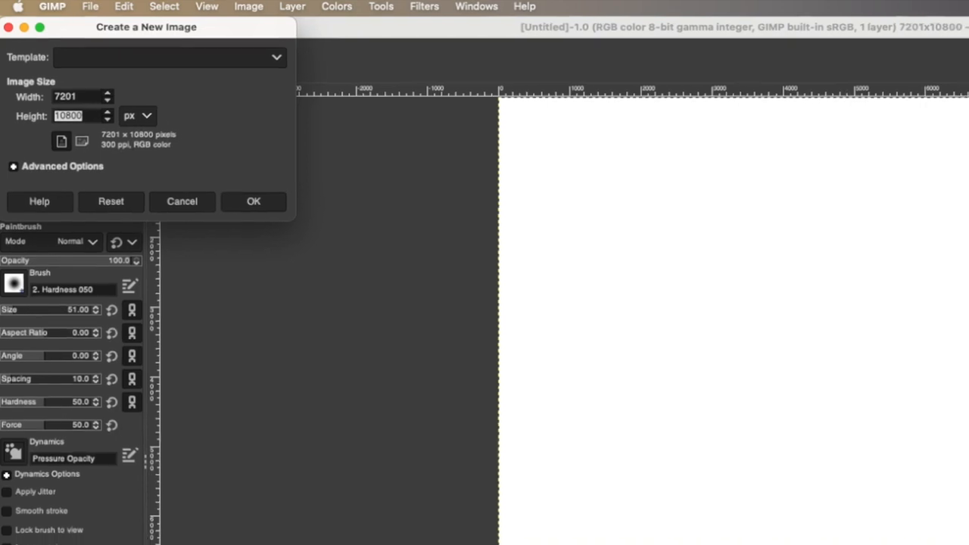
Copy the bunny layer and paste it, anchored, into the other print canvas
{"action": "left_click", "coordinate": [253, 201]}
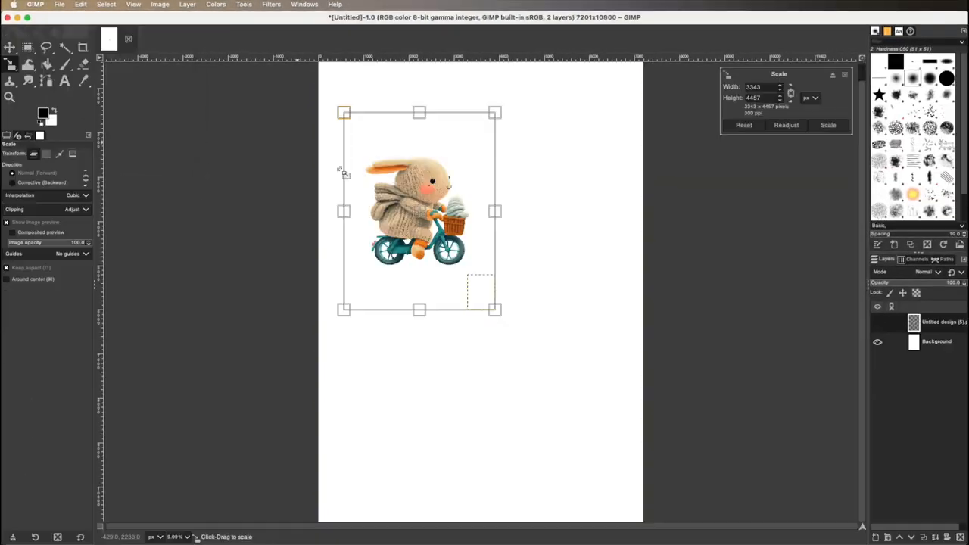
{"action": "left_click", "coordinate": [80, 5]}
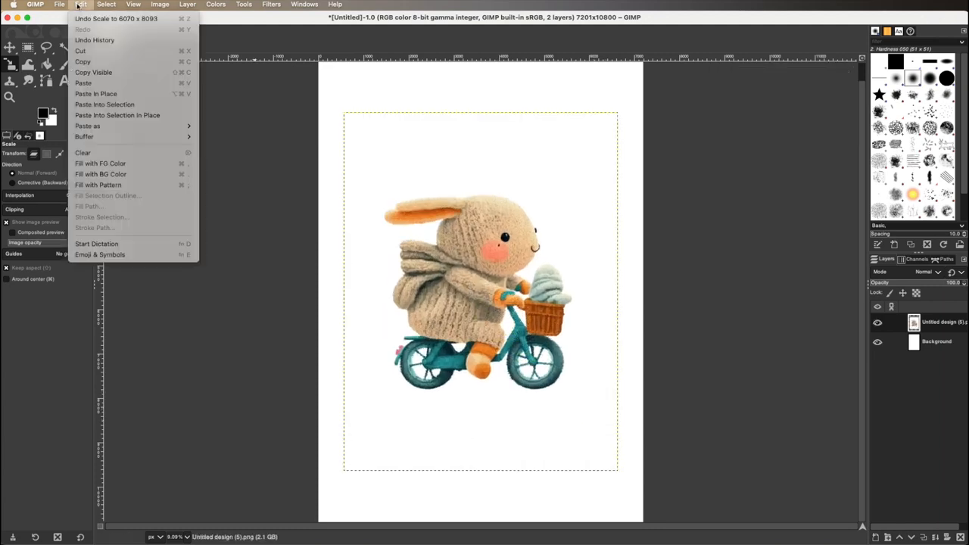
{"action": "left_click", "coordinate": [59, 4]}
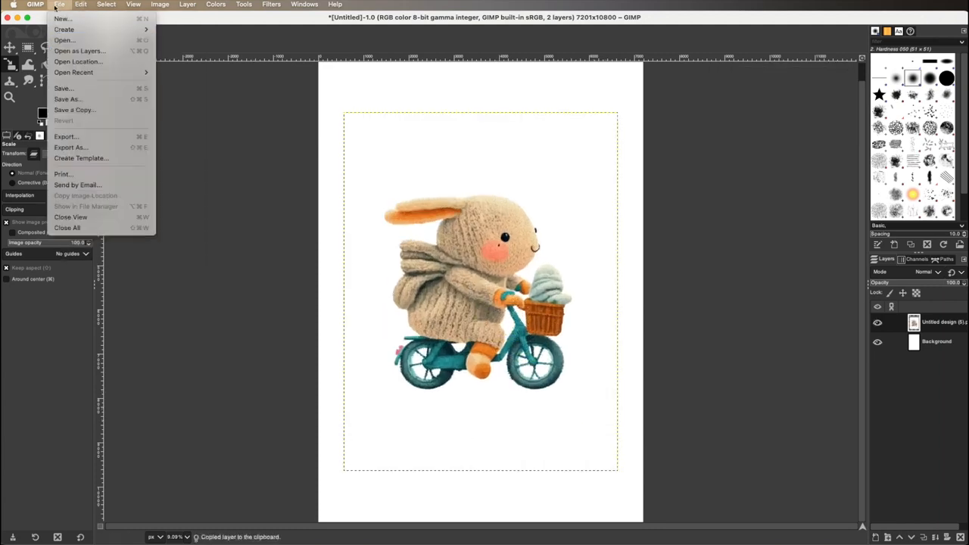
{"action": "left_click", "coordinate": [62, 18]}
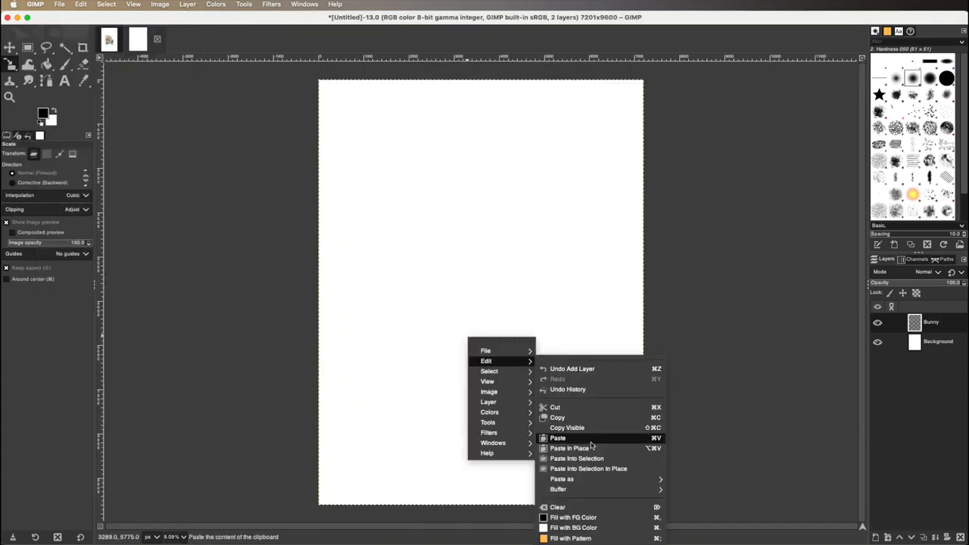
{"action": "left_click", "coordinate": [558, 437]}
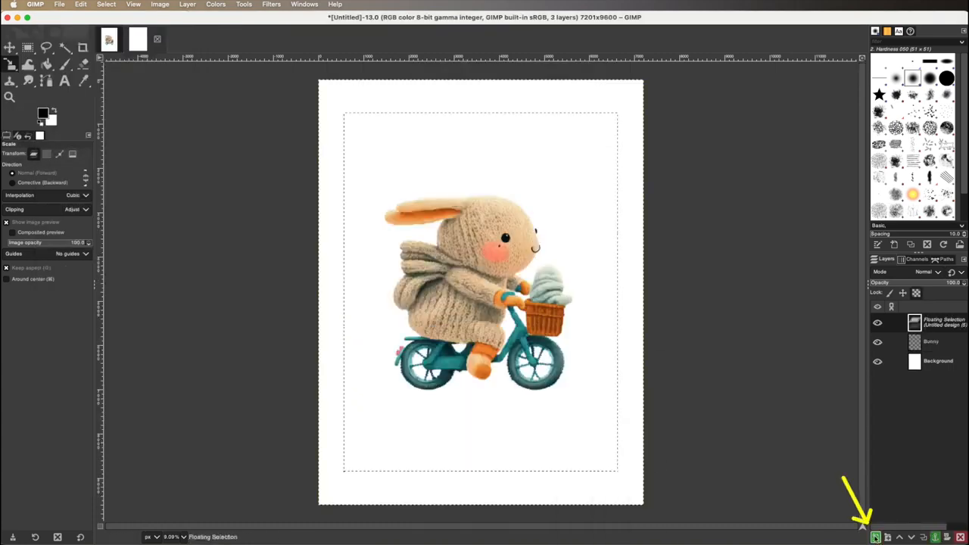
{"action": "left_click", "coordinate": [875, 537]}
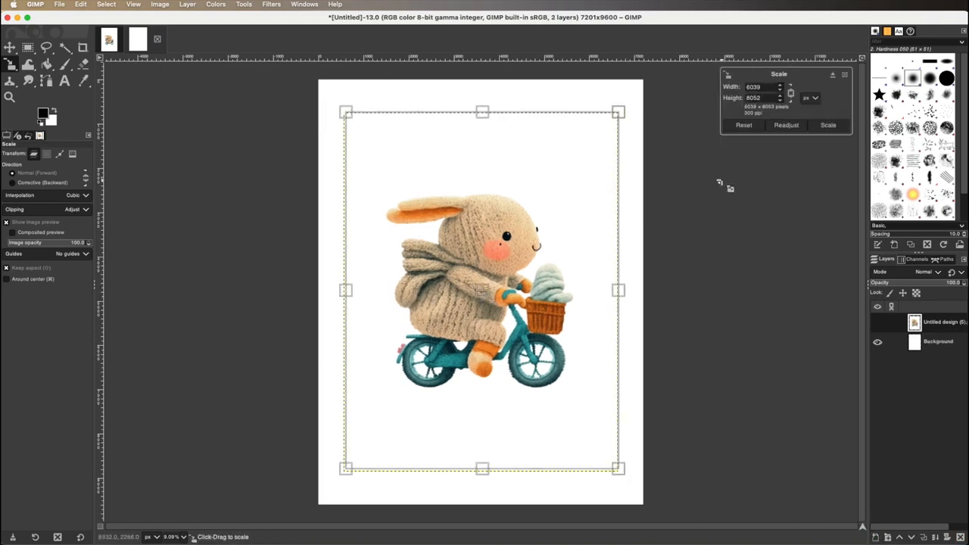
Scale the pasted bunny to fit the margins and begin exporting the print
{"action": "left_click", "coordinate": [828, 125]}
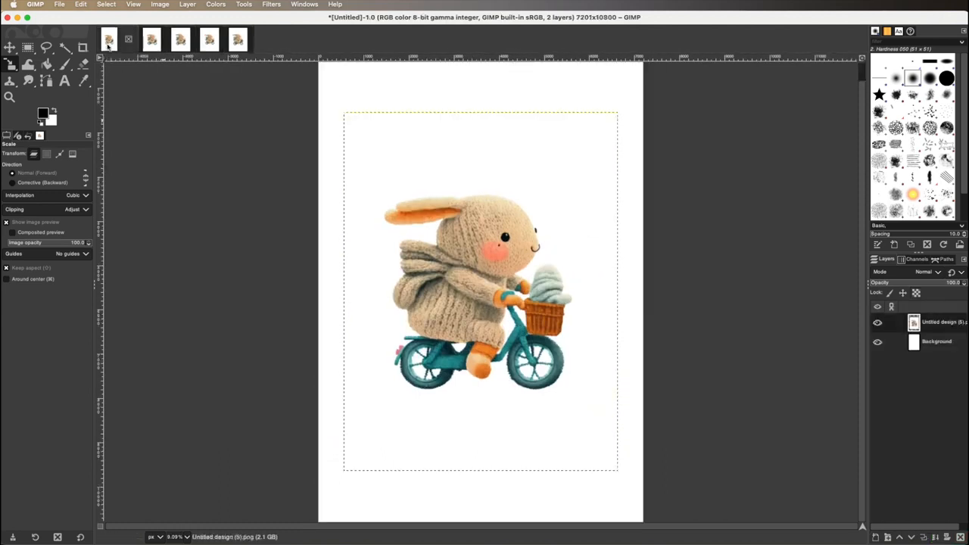
{"action": "left_click", "coordinate": [59, 5]}
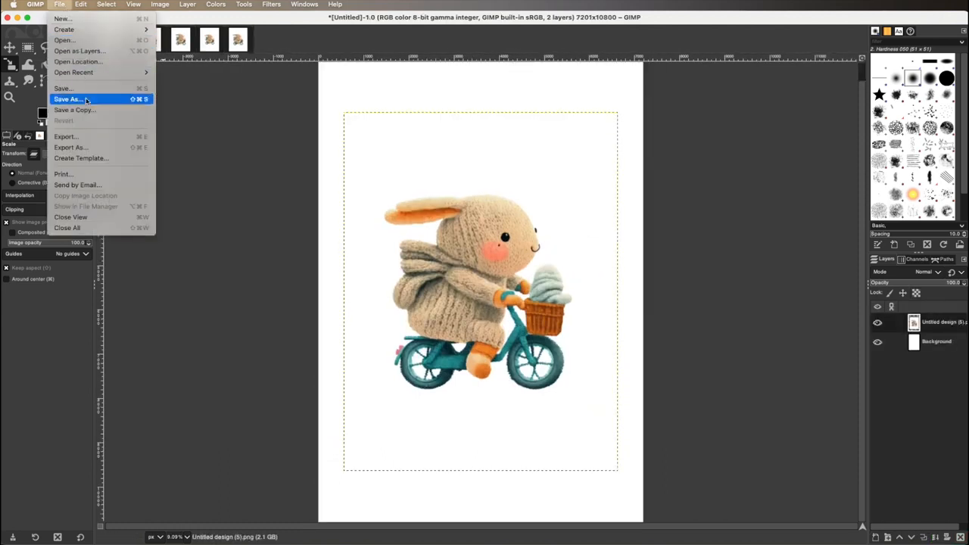
{"action": "mouse_move", "coordinate": [66, 136]}
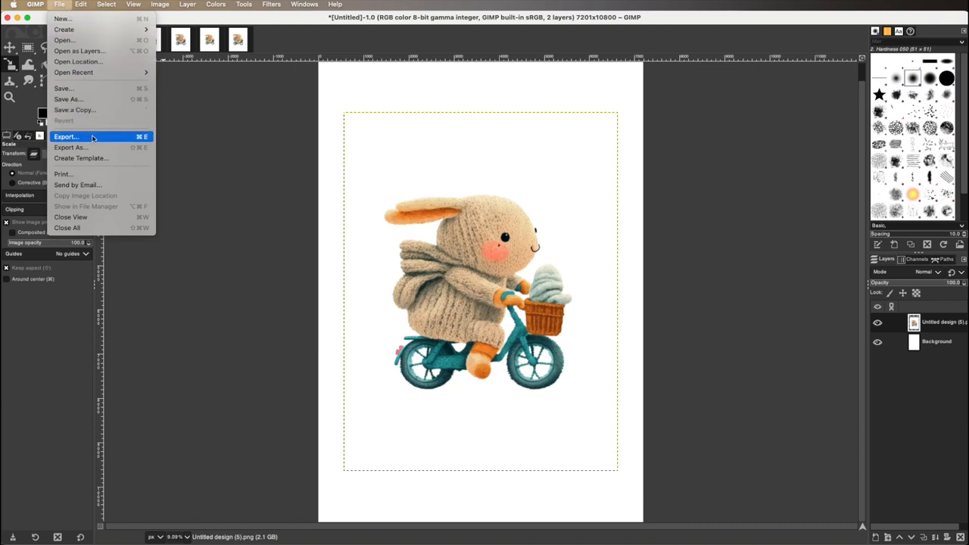
{"action": "left_click", "coordinate": [66, 136]}
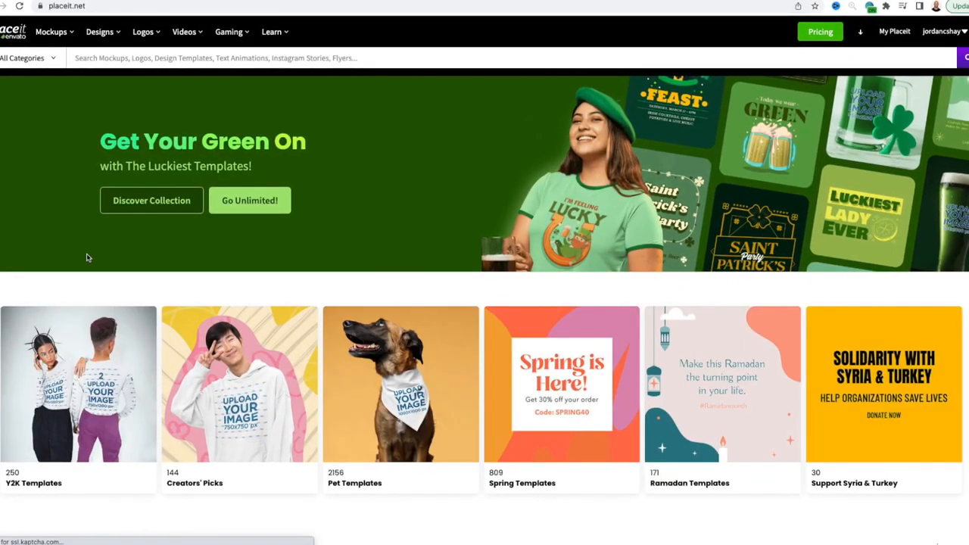
Place the cropped bunny print in Placeit's three-frame wall mockup and view download options
{"action": "left_click", "coordinate": [52, 31]}
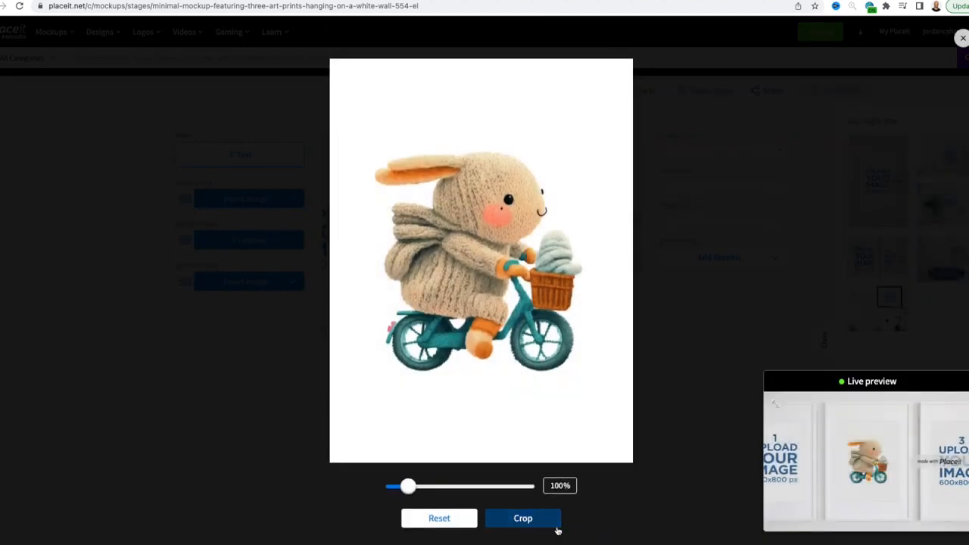
{"action": "left_click", "coordinate": [523, 518]}
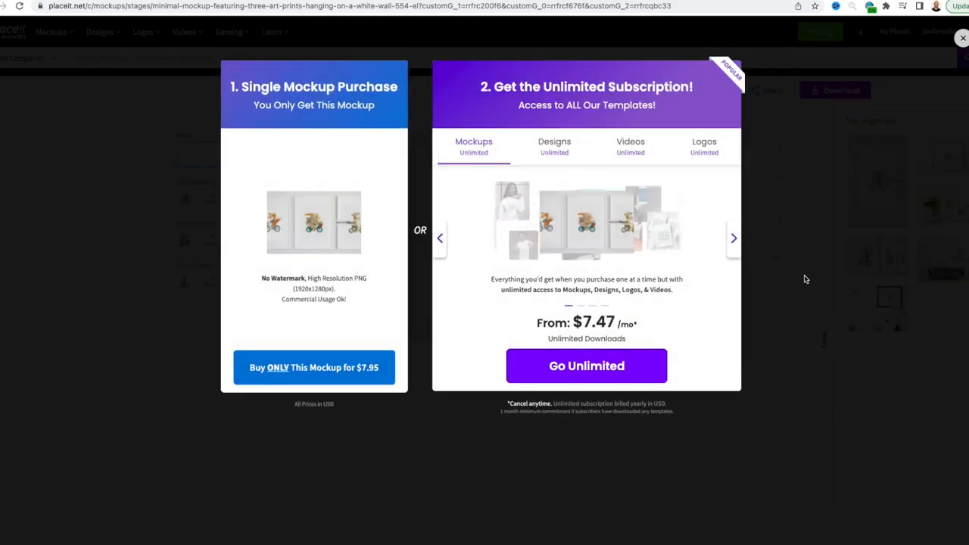
{"action": "left_click", "coordinate": [962, 38]}
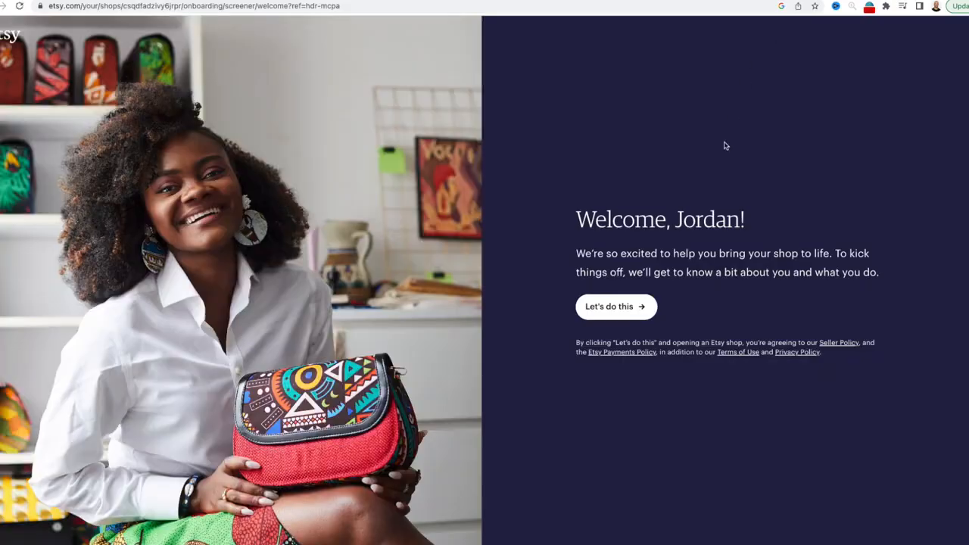
Name the Etsy shop DreamDesignPrintShop and scroll the Create a listing form
{"action": "left_click", "coordinate": [616, 307]}
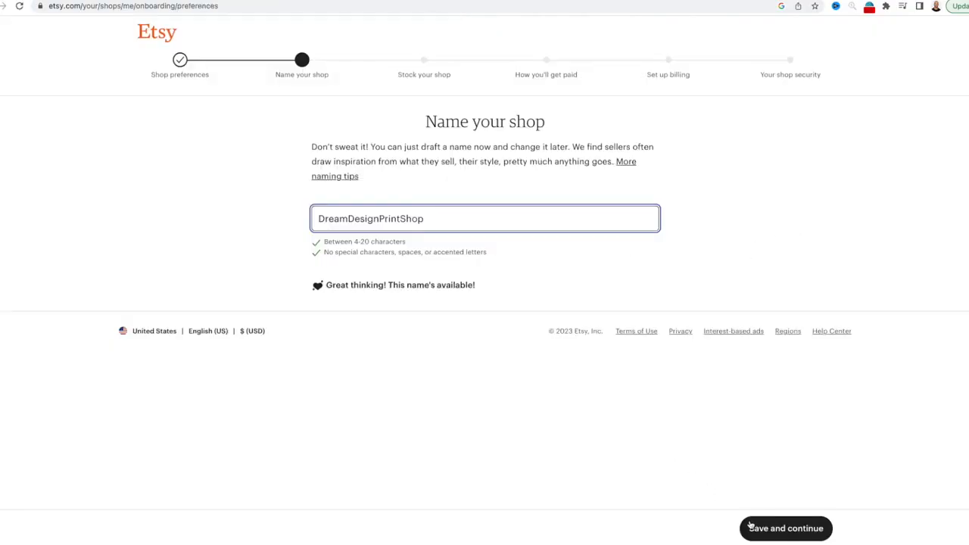
{"action": "left_click", "coordinate": [785, 529]}
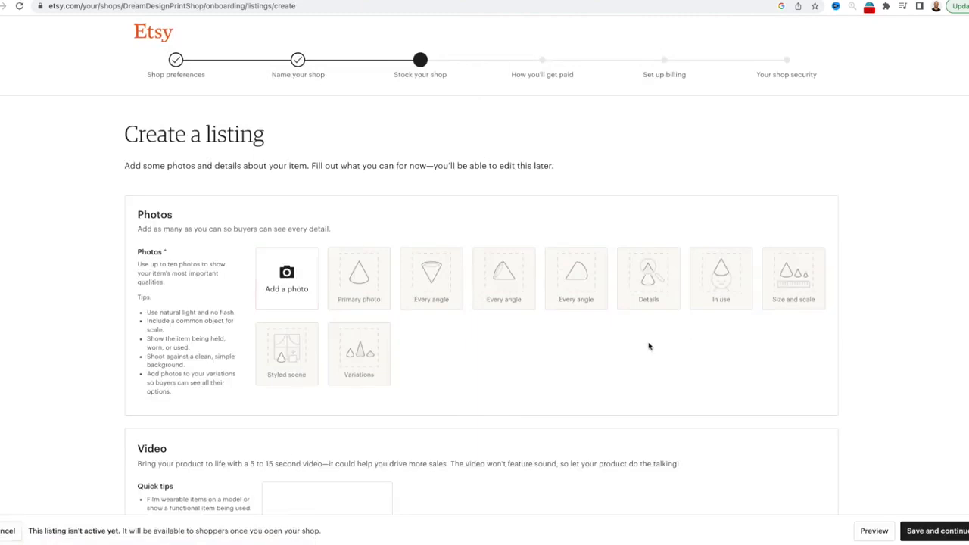
{"action": "mouse_move", "coordinate": [447, 337]}
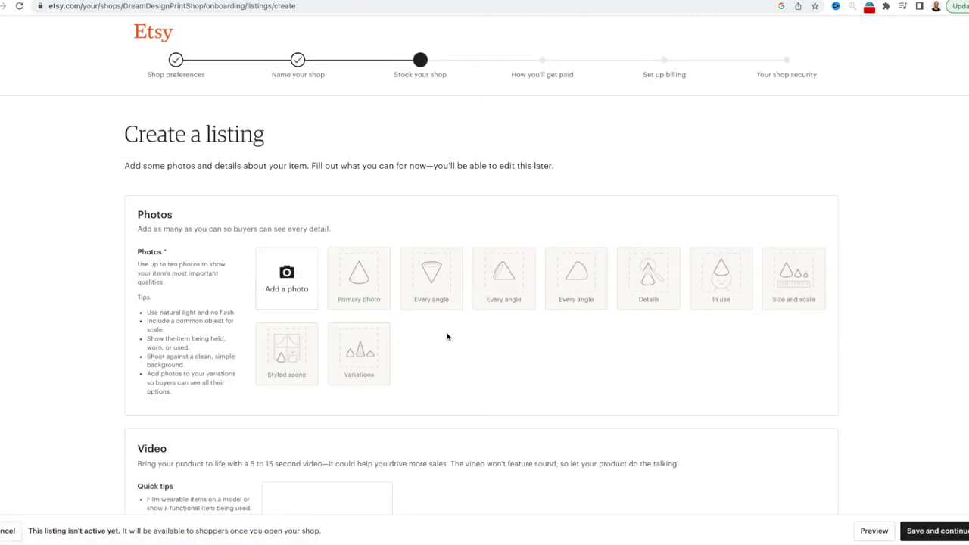
{"action": "scroll", "scroll_direction": "down", "scroll_amount": 3}
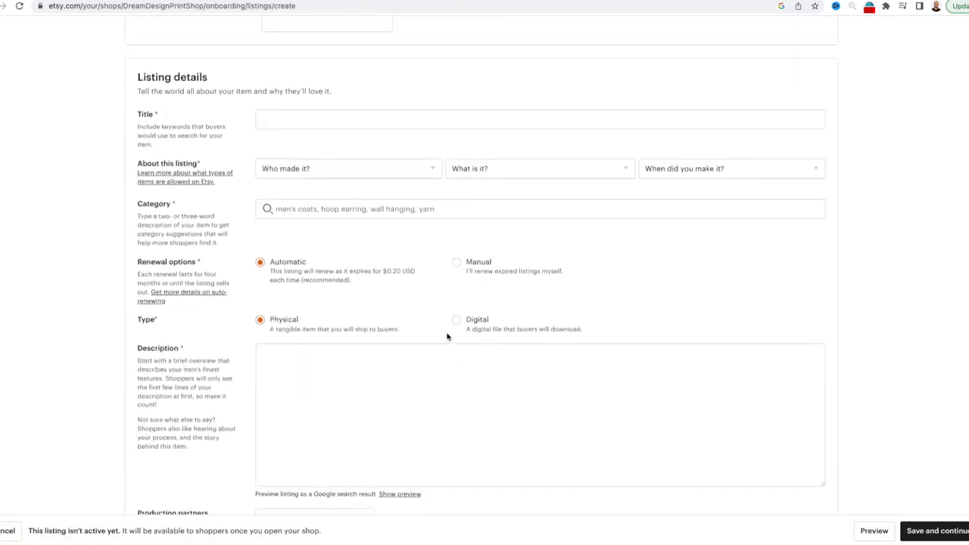
{"action": "scroll", "scroll_direction": "up", "scroll_amount": 3}
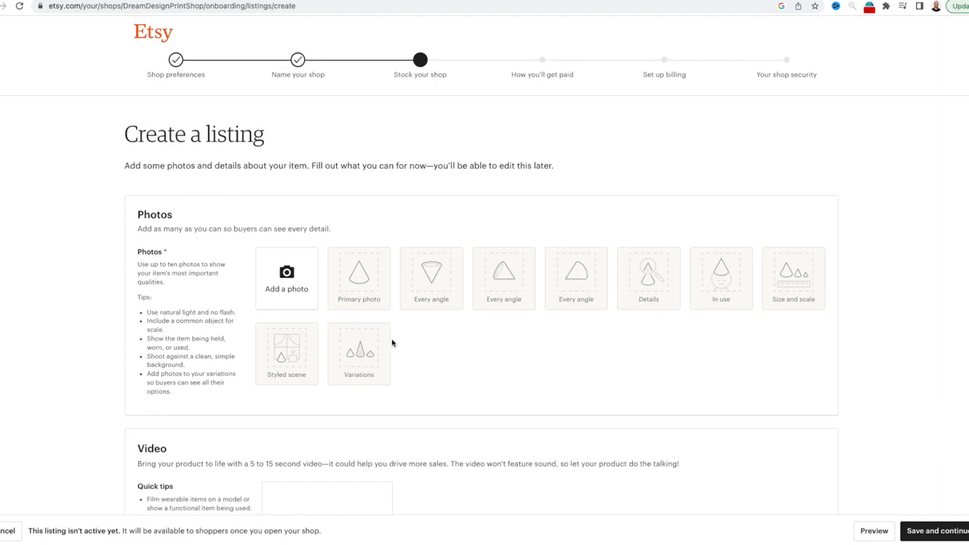
{"action": "scroll", "scroll_direction": "down", "scroll_amount": 3}
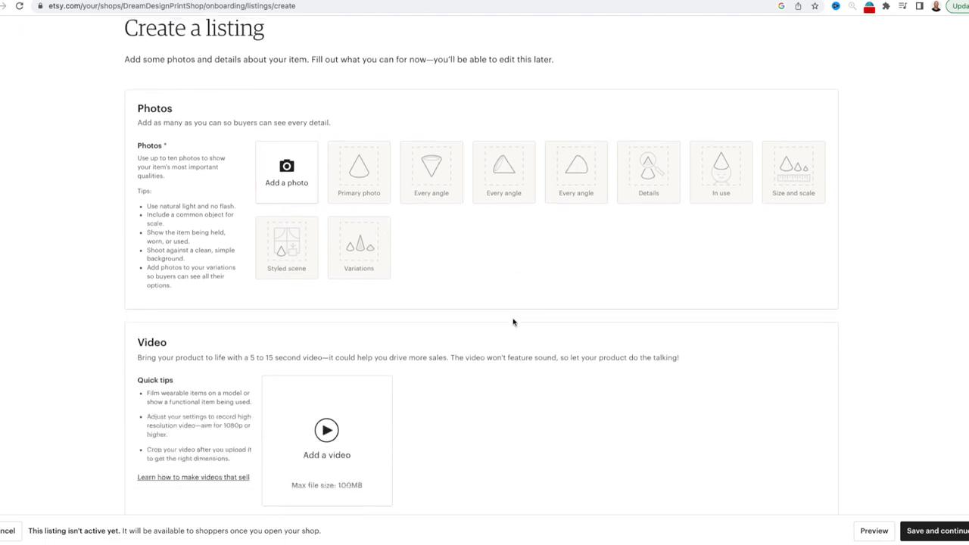